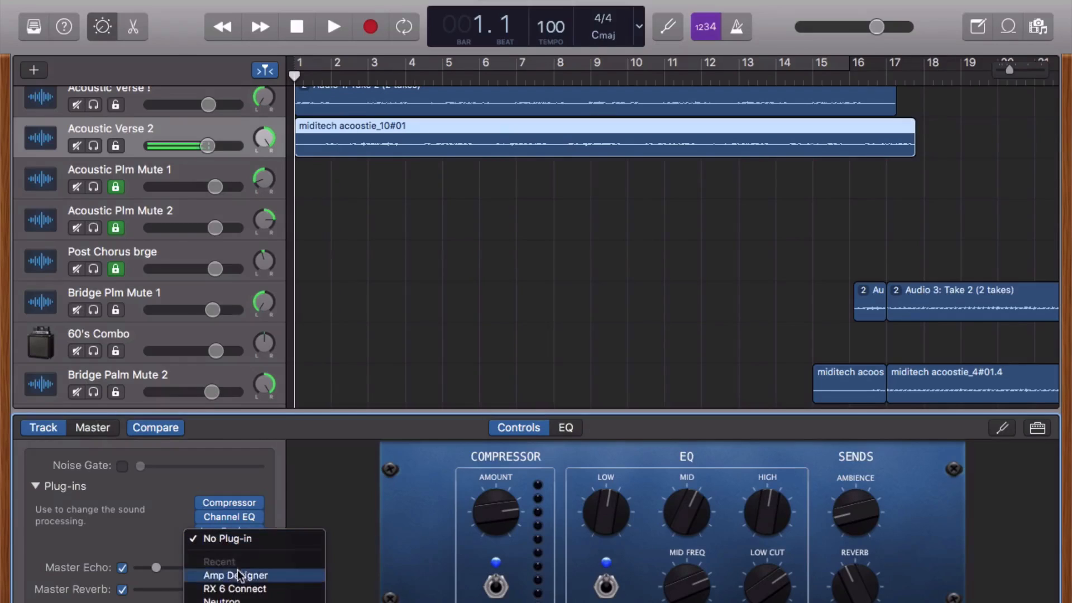
{"action": "mouse_move", "coordinate": [243, 446]}
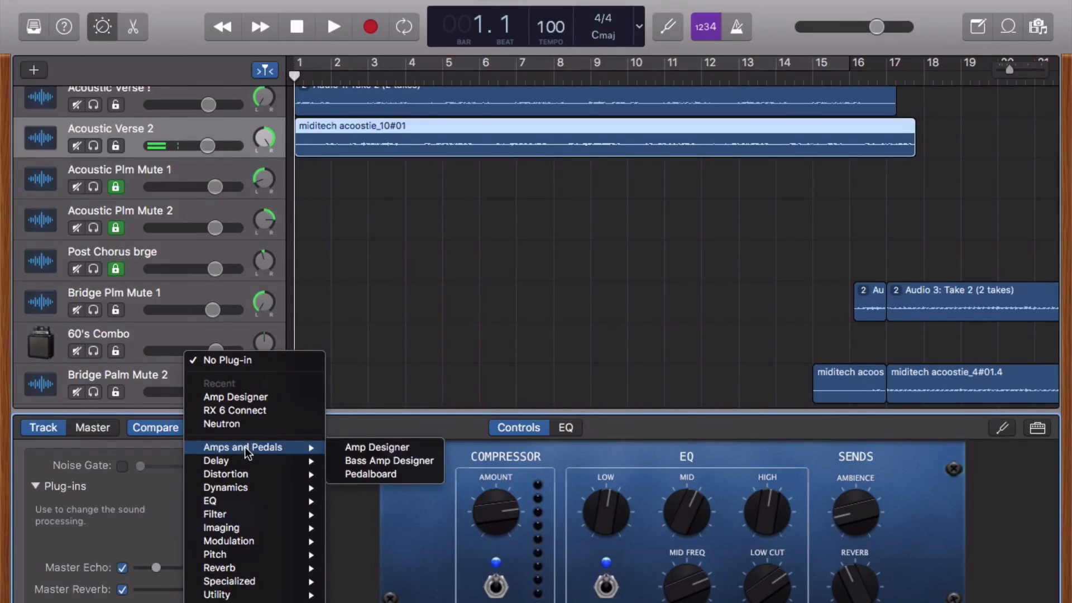
{"action": "mouse_move", "coordinate": [388, 460]}
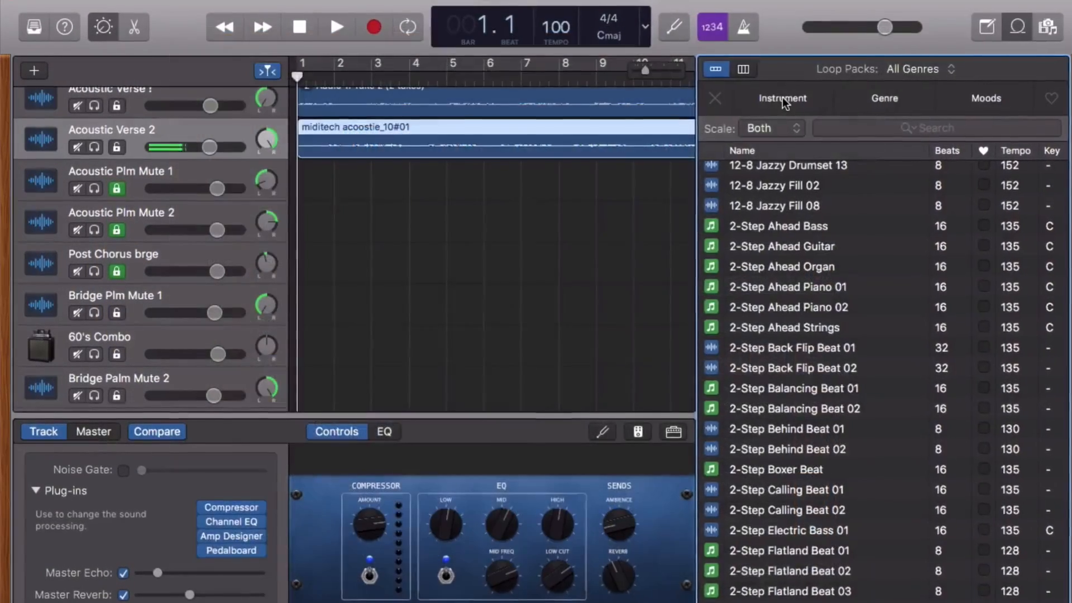
Filter loops to Elec Piano with a Dry mood and browse results like House Fever Soft Piano 02
{"action": "left_click", "coordinate": [792, 98]}
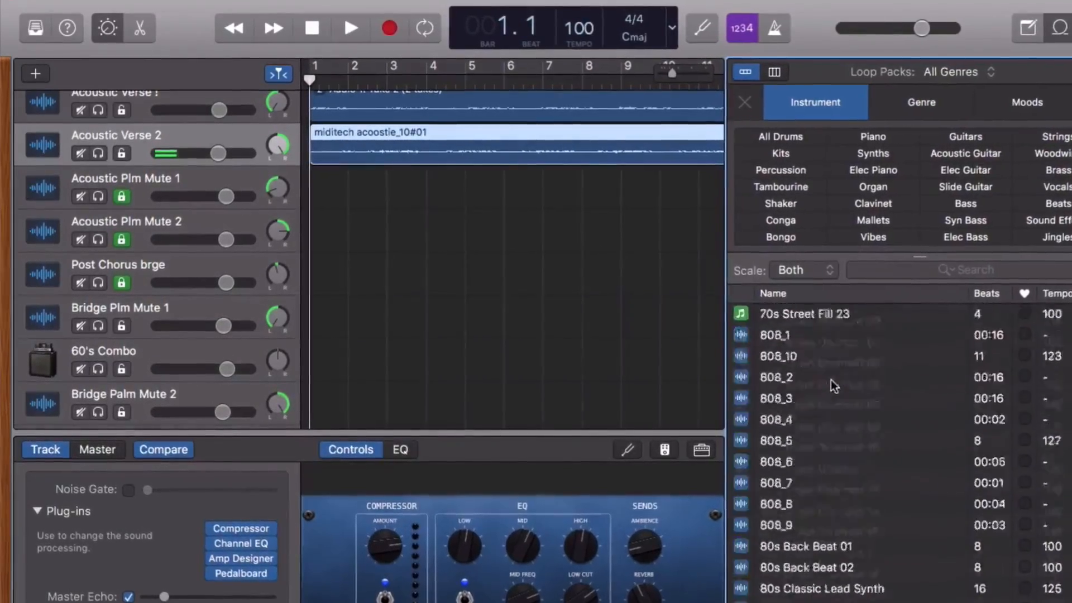
{"action": "left_click", "coordinate": [874, 170]}
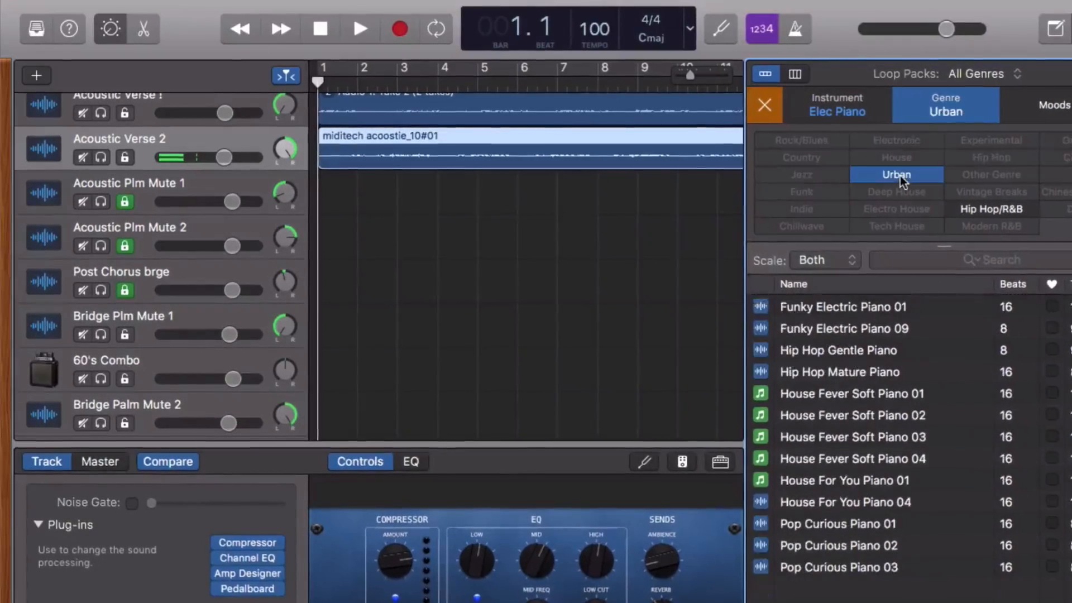
{"action": "left_click", "coordinate": [1055, 104]}
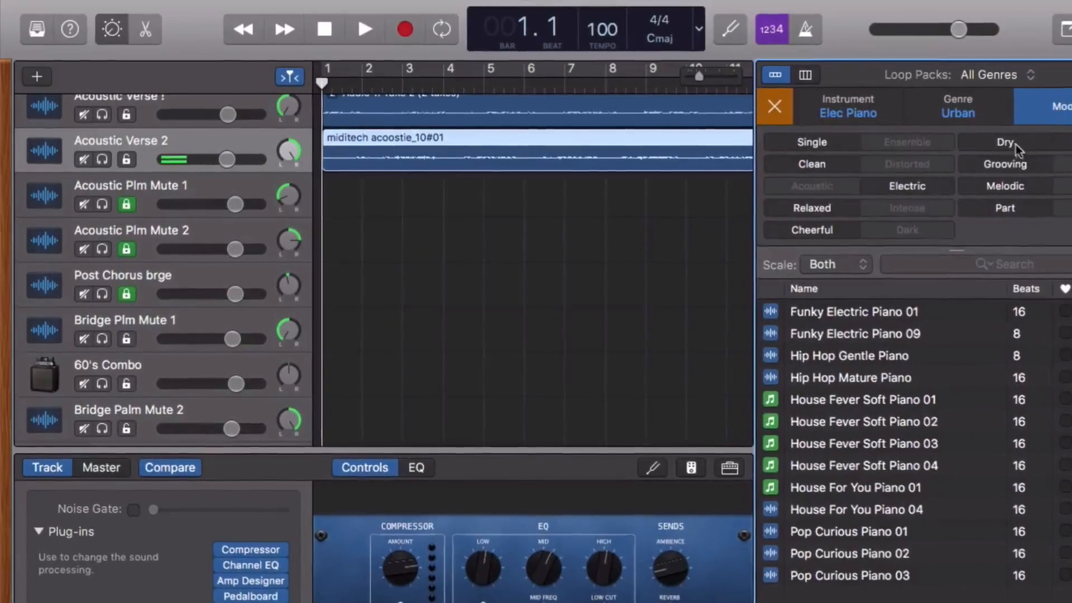
{"action": "left_click", "coordinate": [1006, 143]}
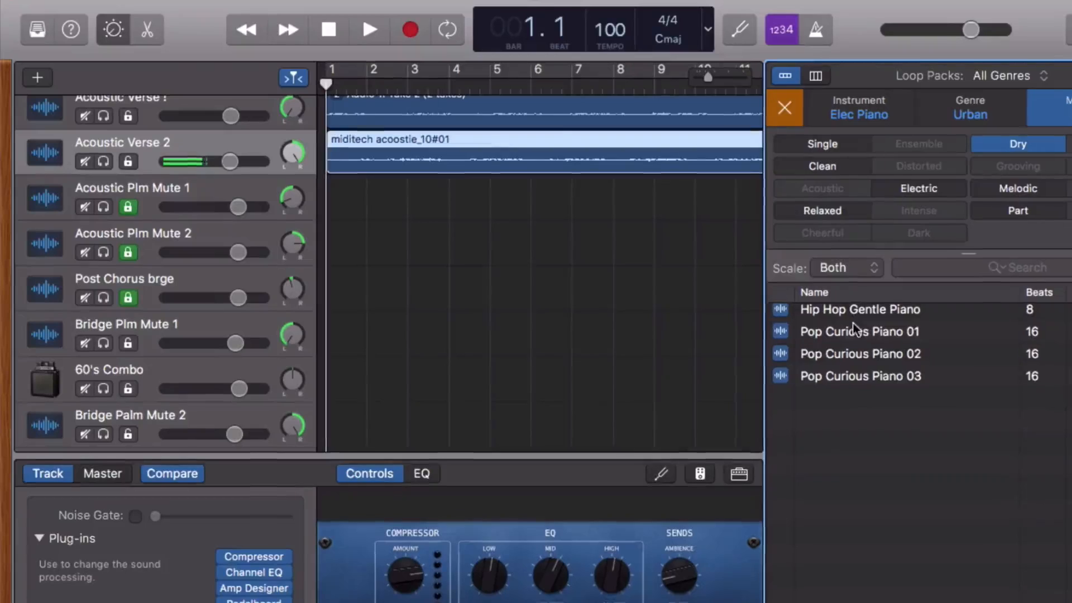
{"action": "left_click", "coordinate": [870, 365]}
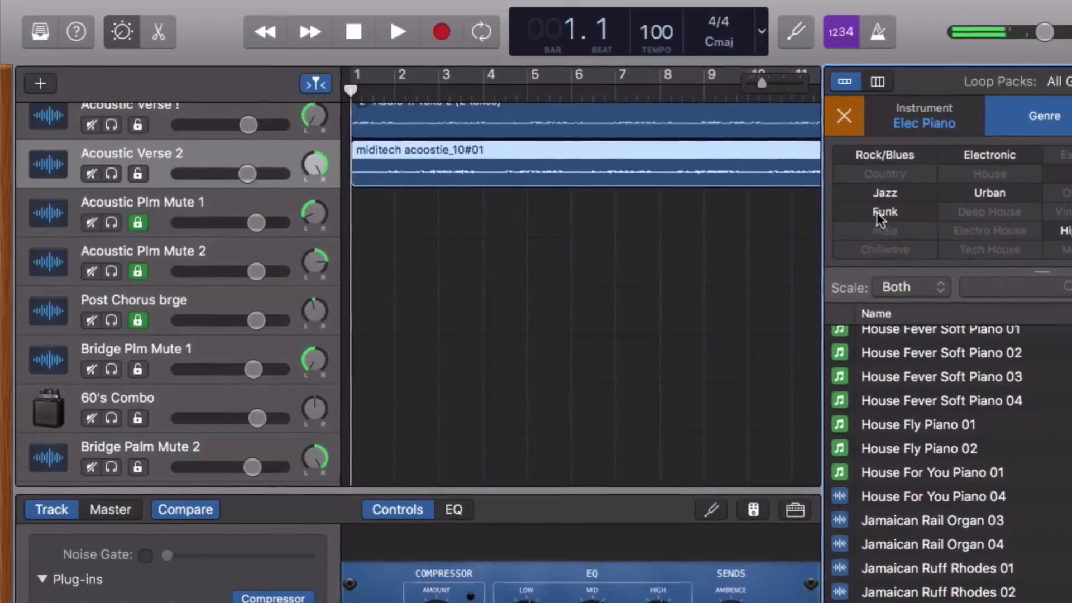
{"action": "left_click", "coordinate": [885, 154]}
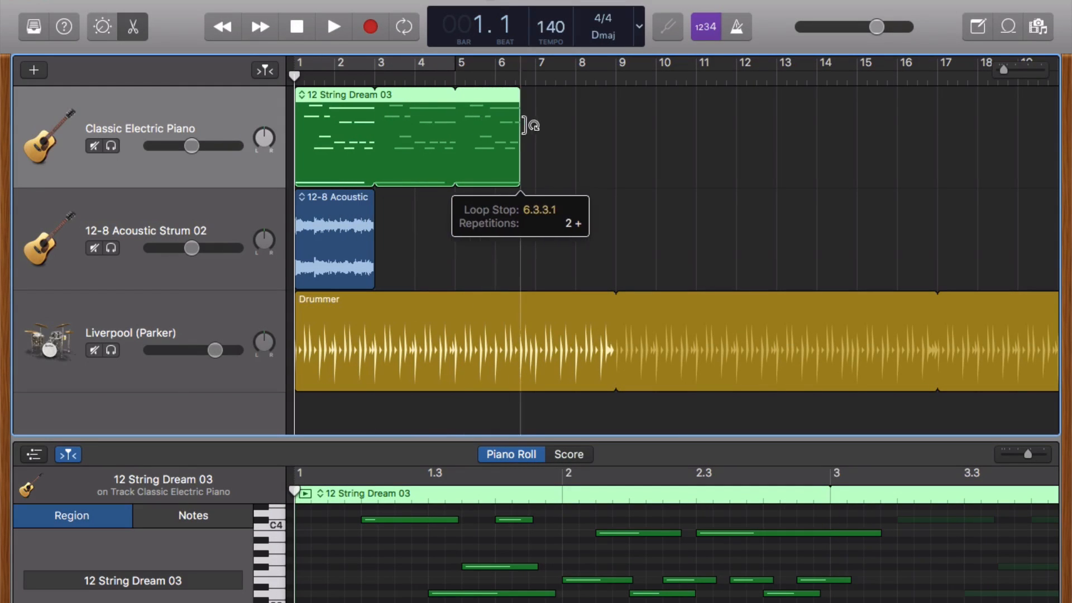
Extend the 12 String Dream 03 region, then trim it back to end at bar 3
{"action": "left_click_drag", "start_coordinate": [518, 137], "coordinate": [613, 137]}
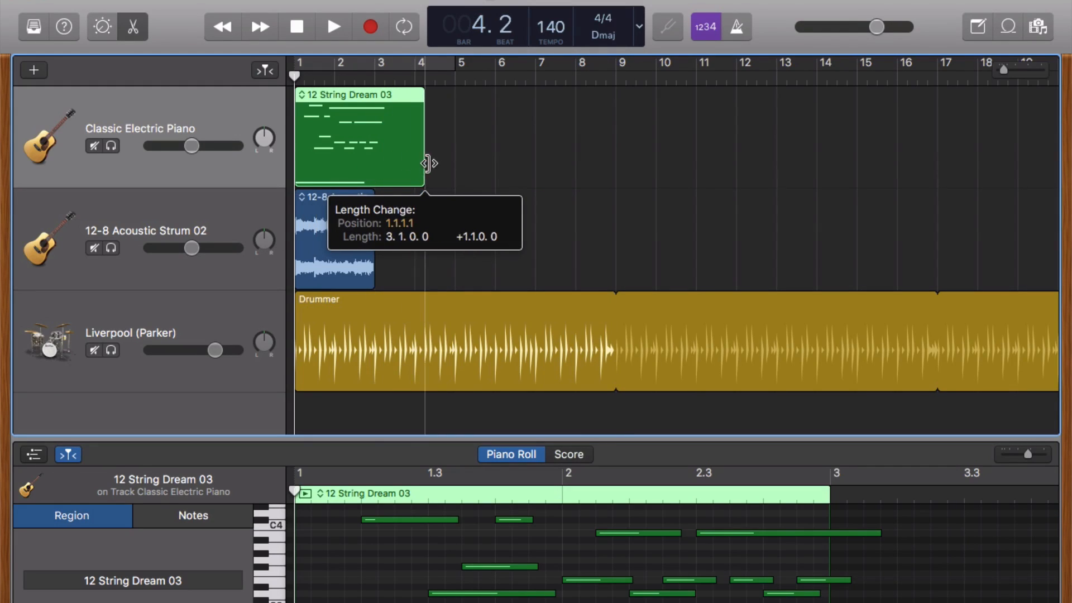
{"action": "left_click_drag", "start_coordinate": [424, 163], "coordinate": [451, 162]}
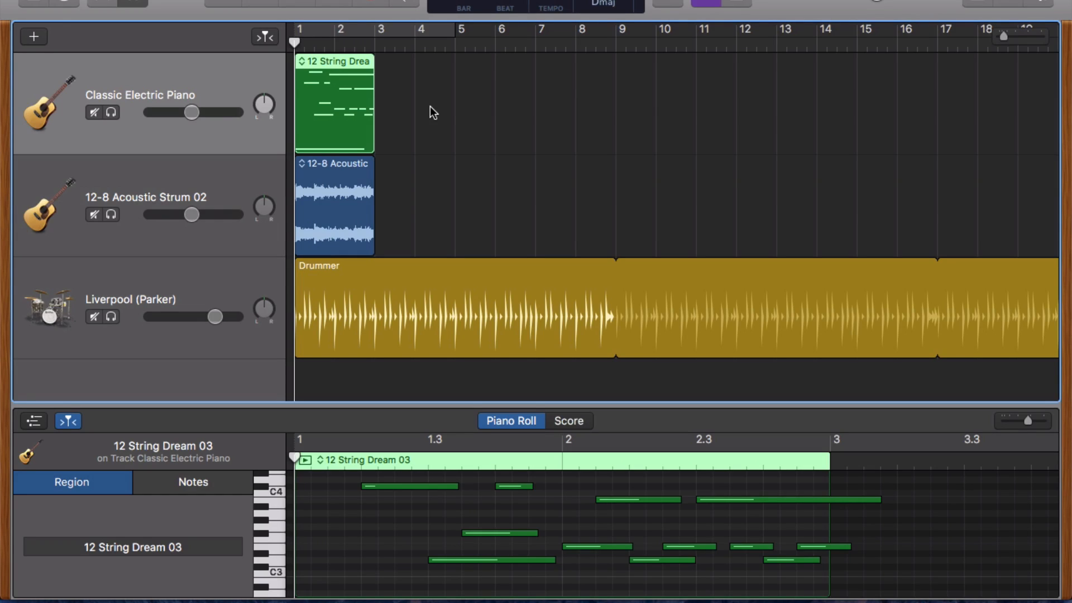
{"action": "mouse_move", "coordinate": [402, 126]}
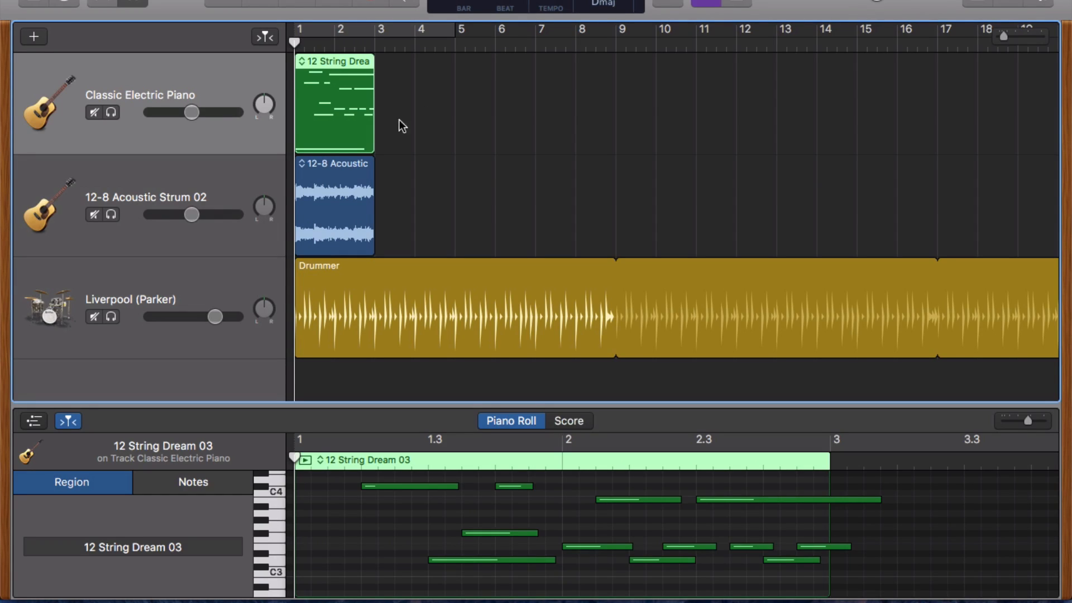
{"action": "mouse_move", "coordinate": [217, 177]}
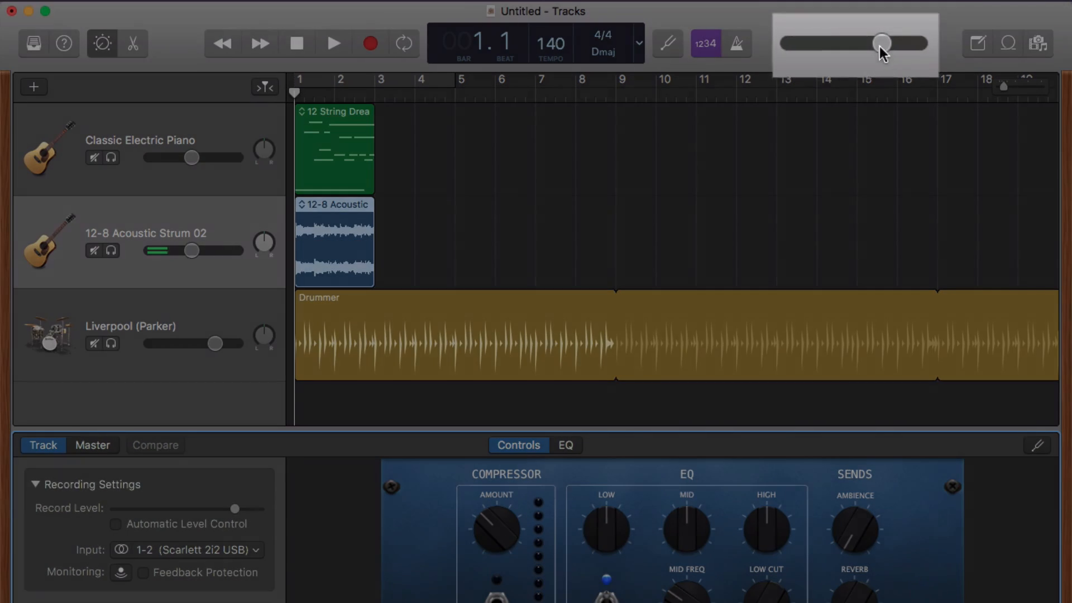
{"action": "left_click_drag", "start_coordinate": [882, 43], "coordinate": [889, 42]}
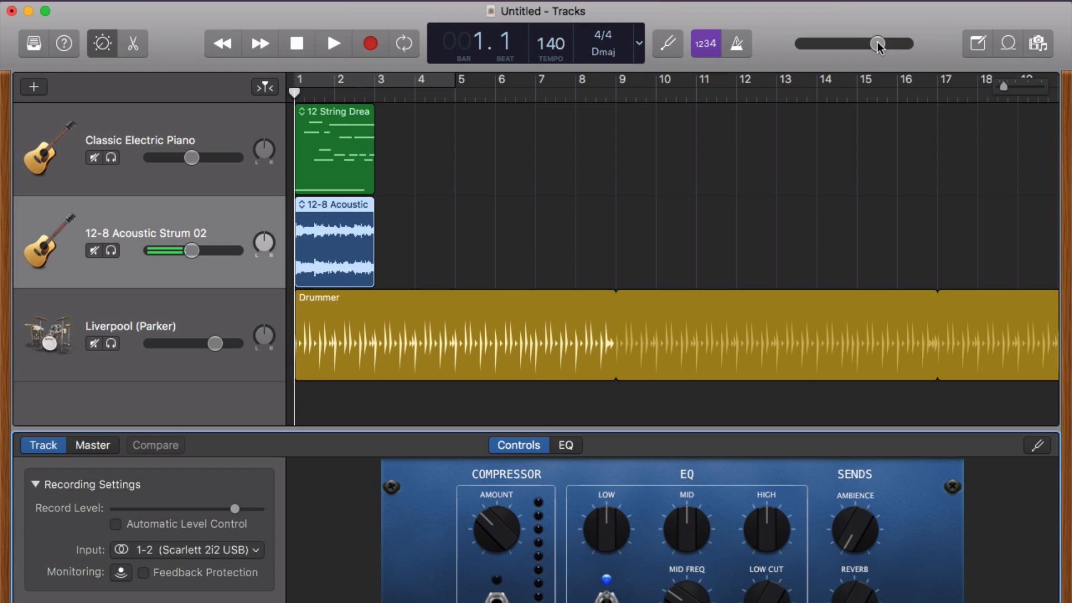
{"action": "left_click_drag", "start_coordinate": [192, 250], "coordinate": [192, 250]}
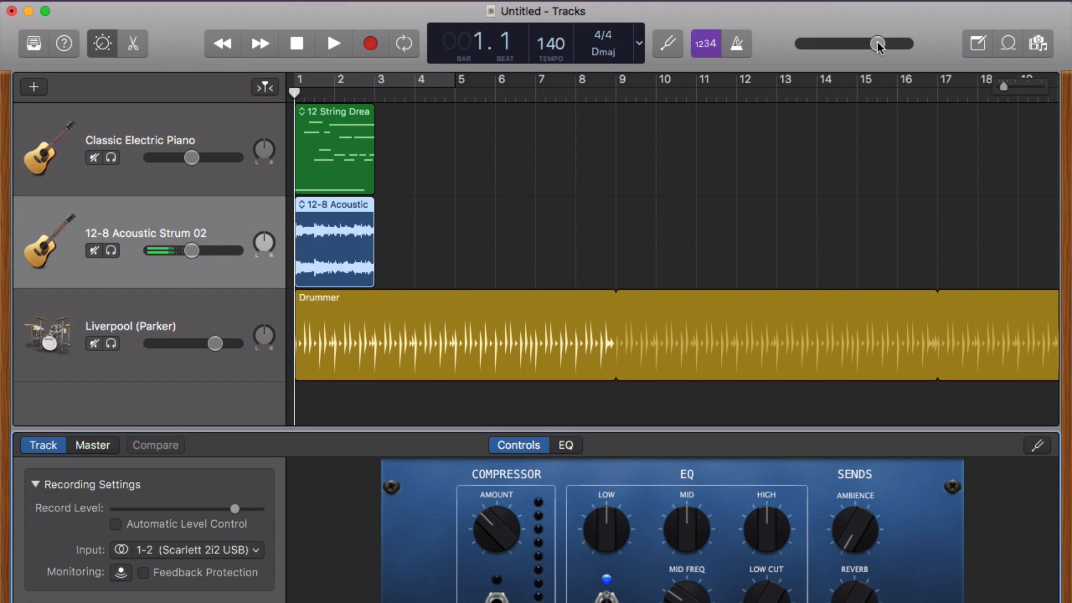
{"action": "left_click", "coordinate": [1008, 43]}
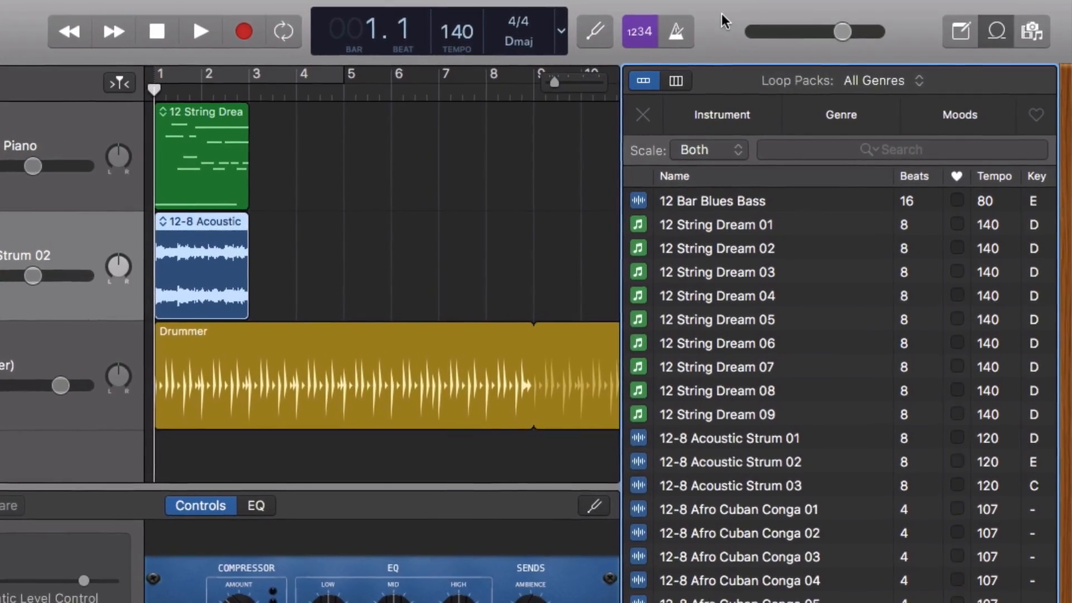
Expand the Instrument, Genre and Moods filter categories in the loop browser
{"action": "left_click", "coordinate": [721, 114]}
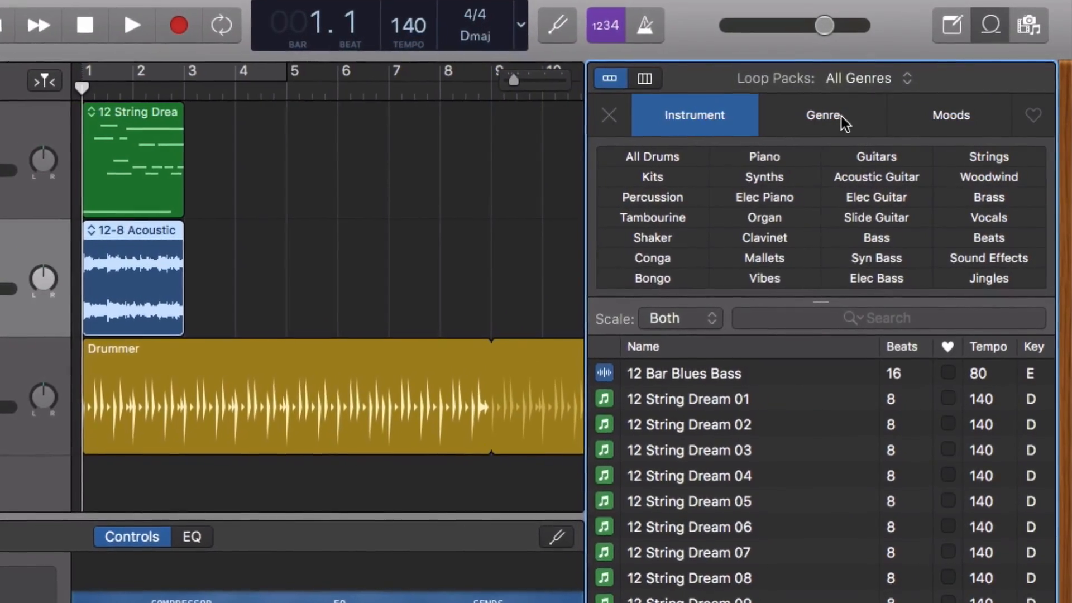
{"action": "left_click", "coordinate": [821, 115]}
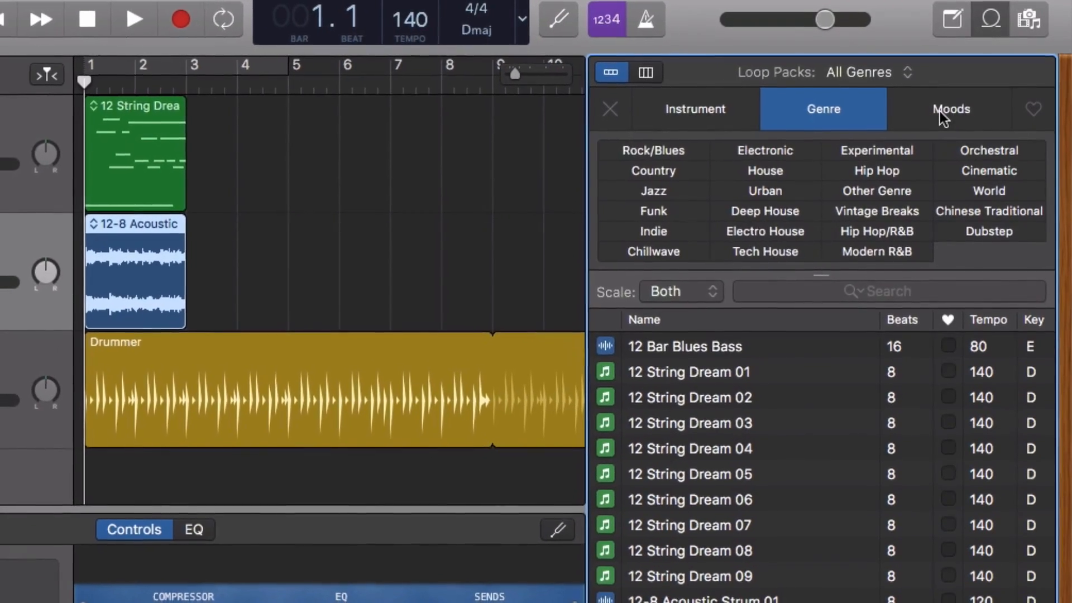
{"action": "left_click", "coordinate": [949, 109]}
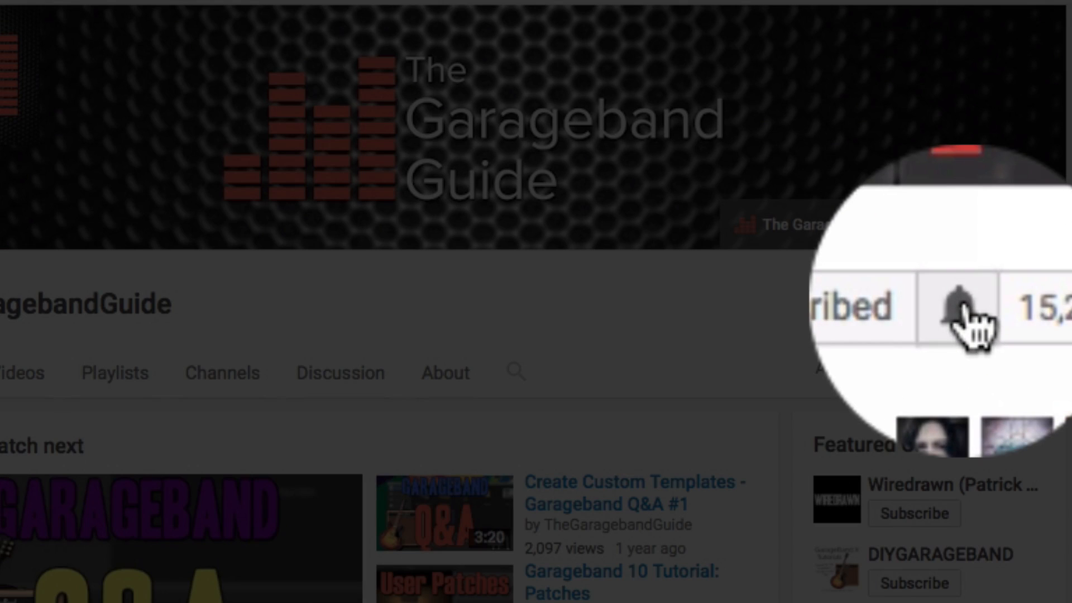
Tick 'Send me all notifications' in TheGarageBandGuide's bell notification dialog
{"action": "left_click", "coordinate": [956, 309]}
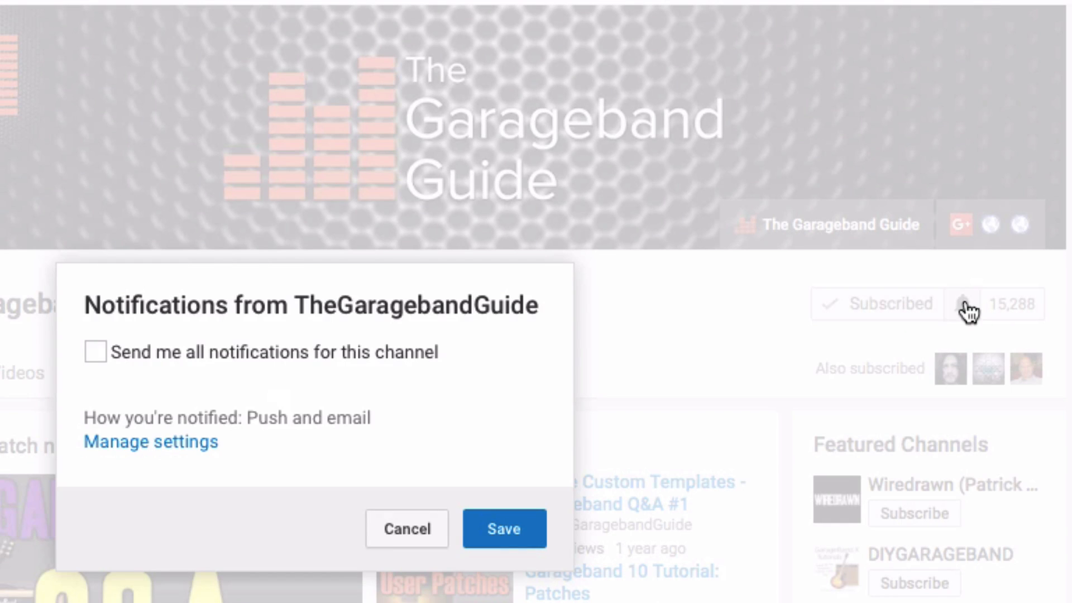
{"action": "left_click", "coordinate": [94, 351]}
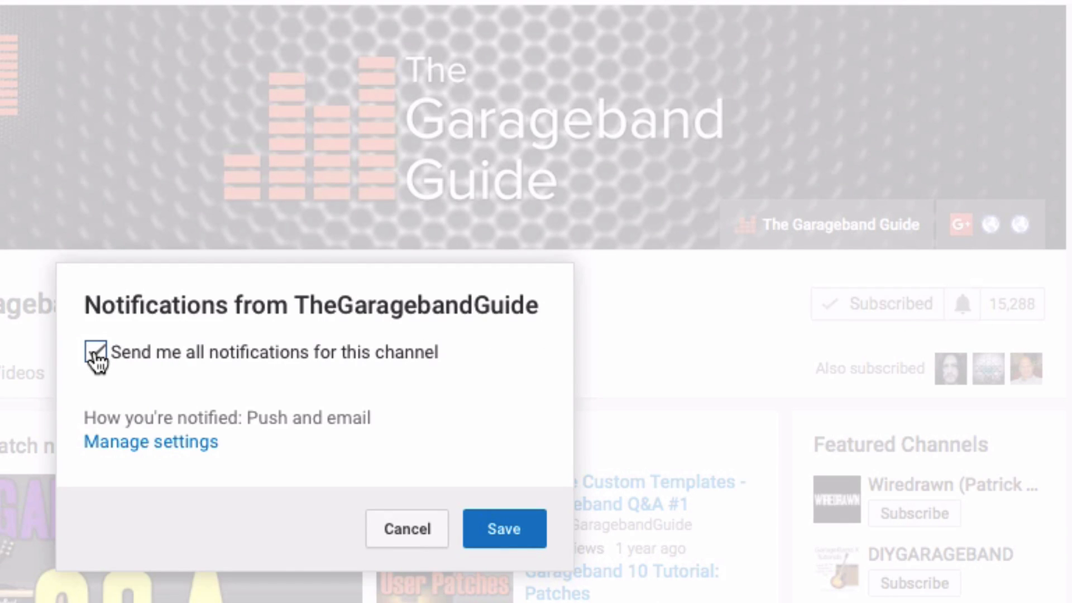
{"action": "left_click", "coordinate": [95, 352]}
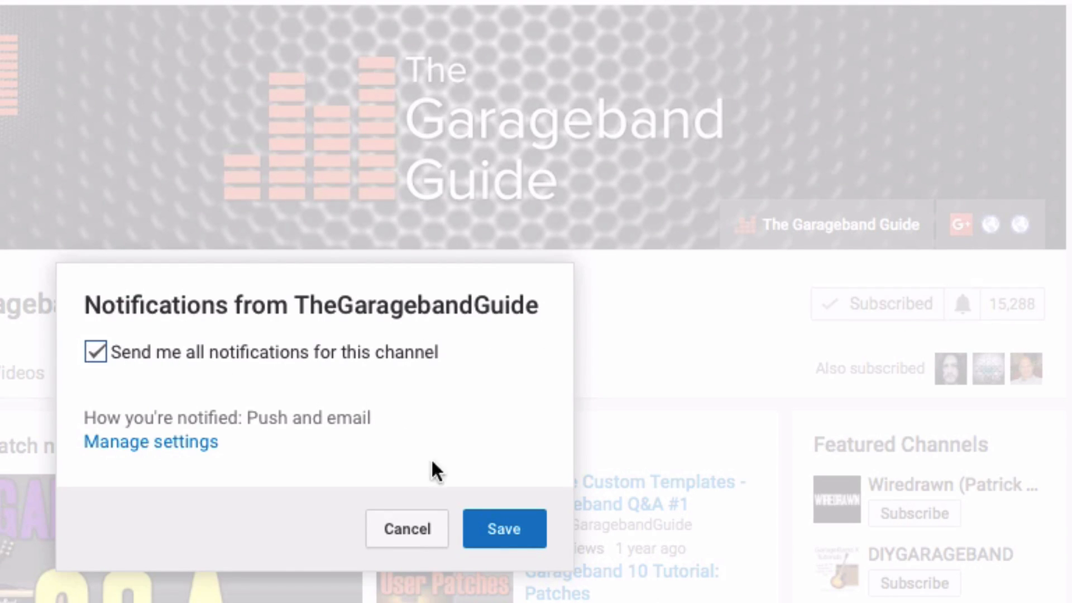